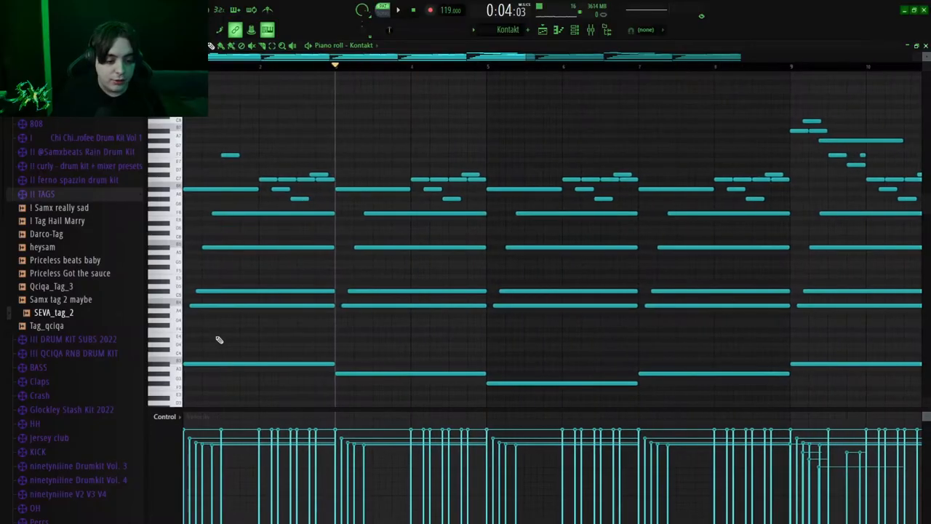
Step: Adjust the piano roll view by dragging across the chord note area
drag(233, 338, 472, 381)
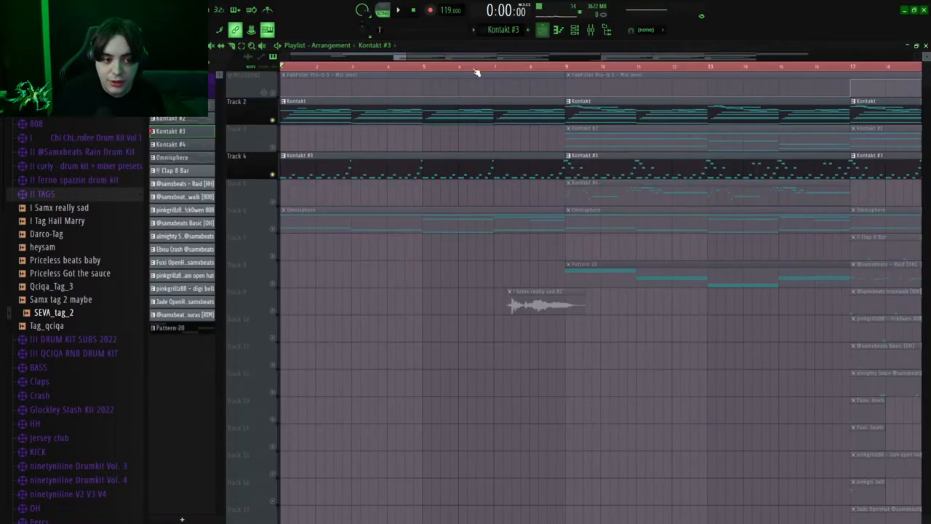
mouse_move(253, 67)
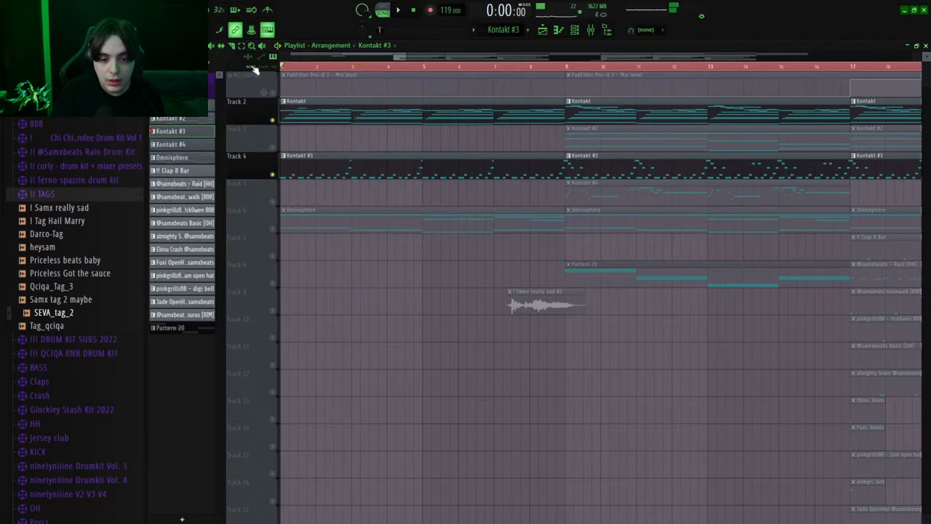
mouse_move(396, 319)
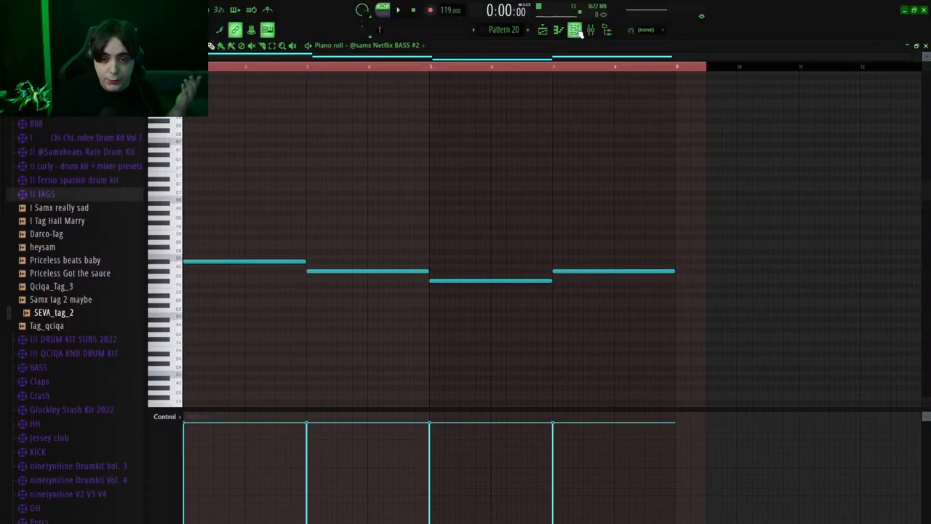
Step: Switch to the Playlist view showing the bass pattern clip beside the drum tracks
click(541, 29)
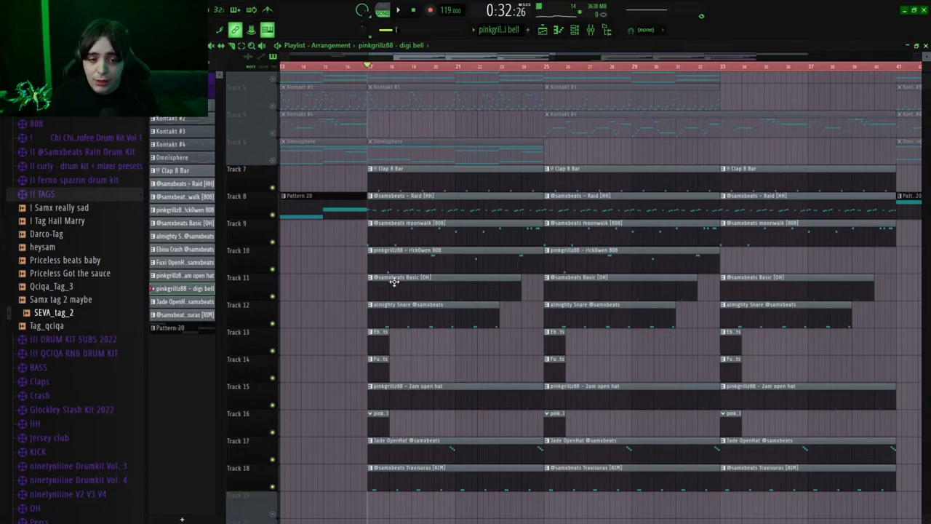
mouse_move(506, 213)
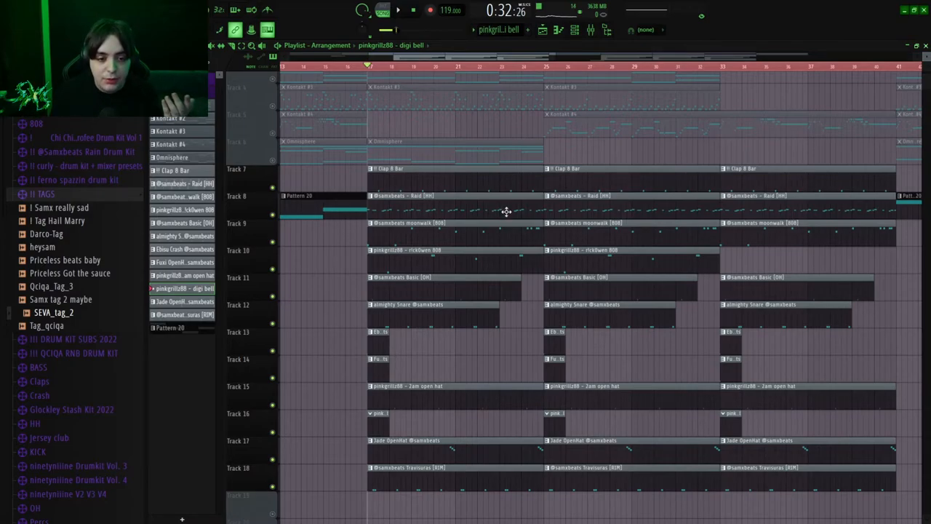
mouse_move(384, 235)
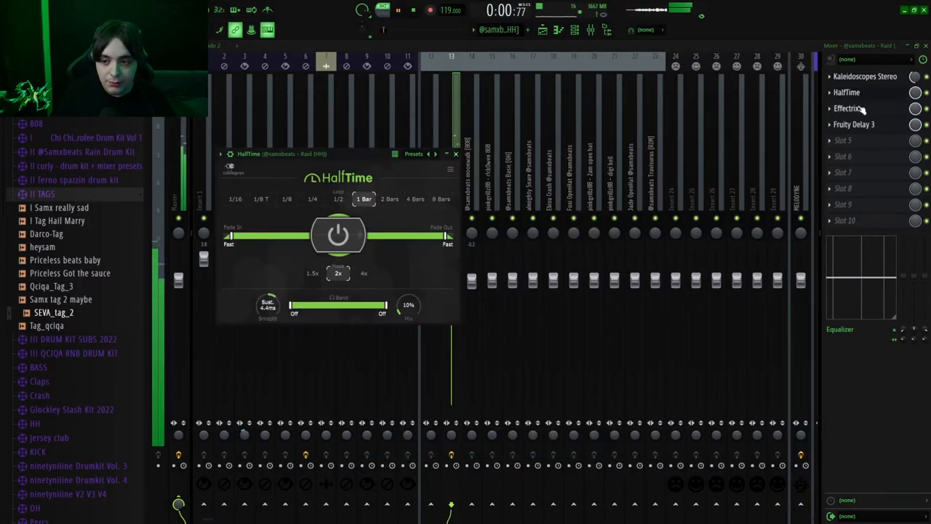
Step: Show the drum bus's Effectrix and then Fruity Delay 3 plugin settings in the mixer
click(846, 107)
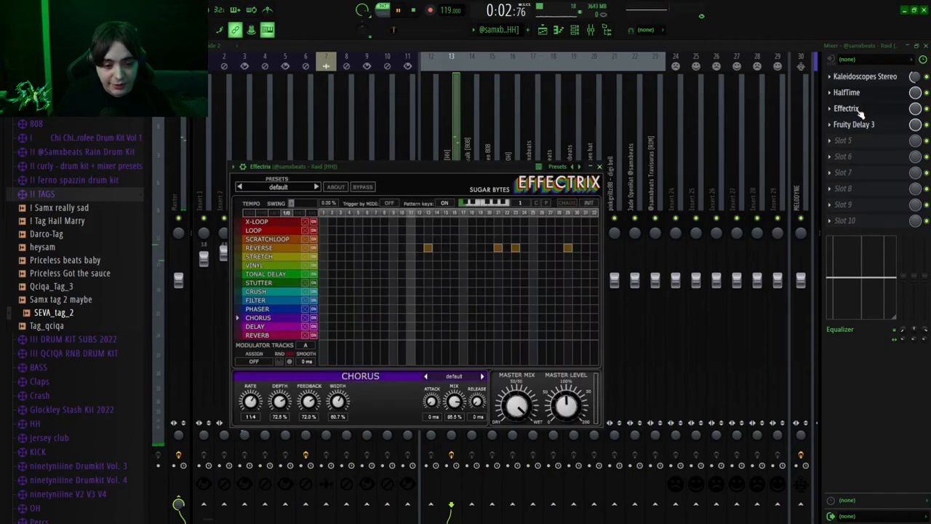
click(854, 124)
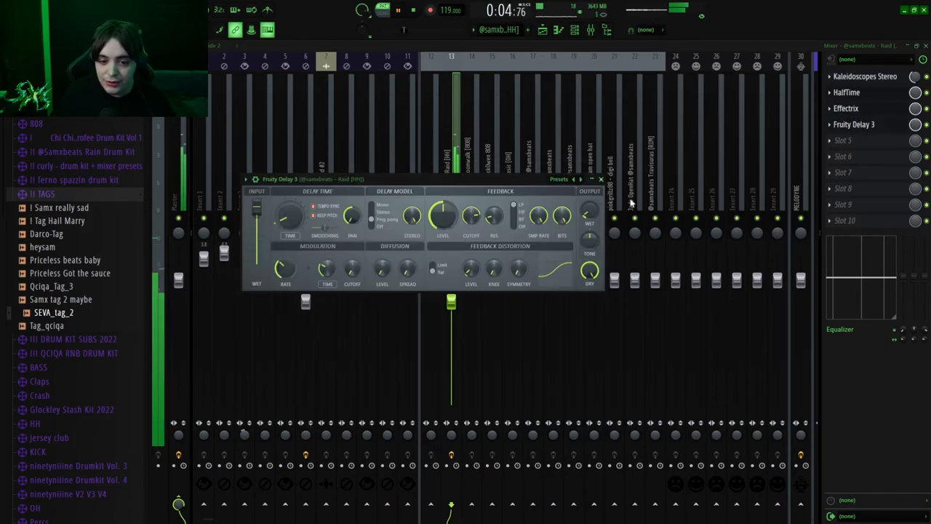